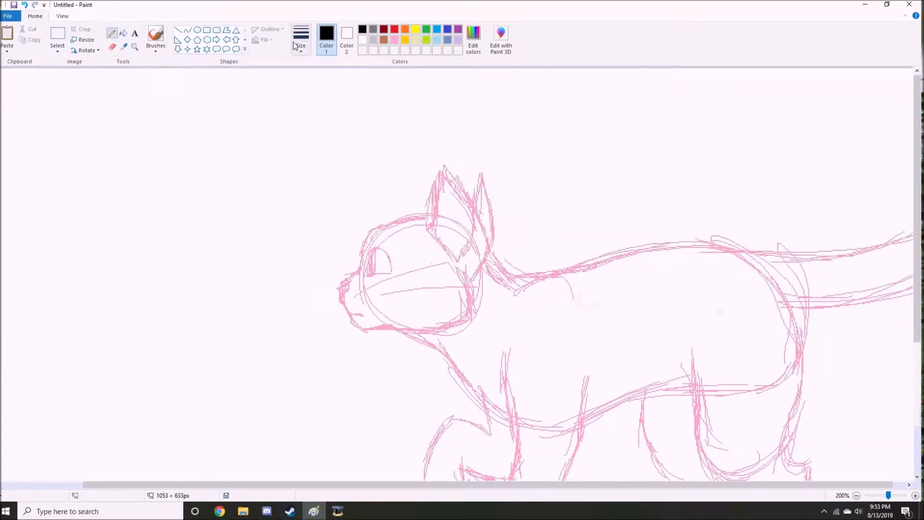
Trace the cat's head outline, back, hind leg and front legs with paws in bold black lines
drag(427, 222, 353, 327)
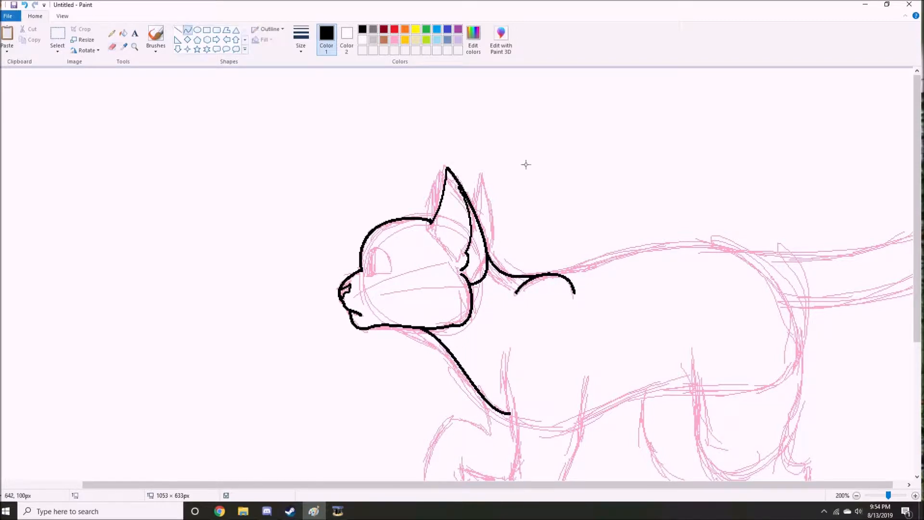
drag(557, 265, 749, 247)
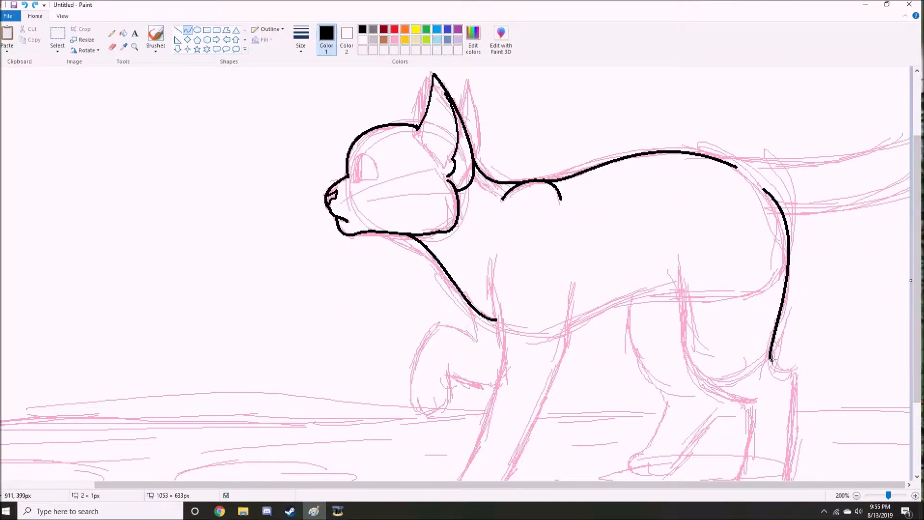
scroll(down, 3)
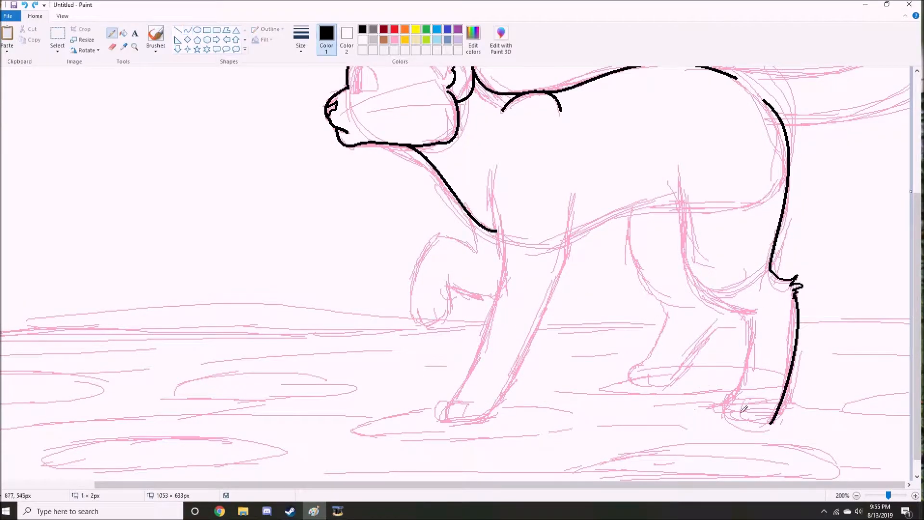
drag(677, 172, 819, 406)
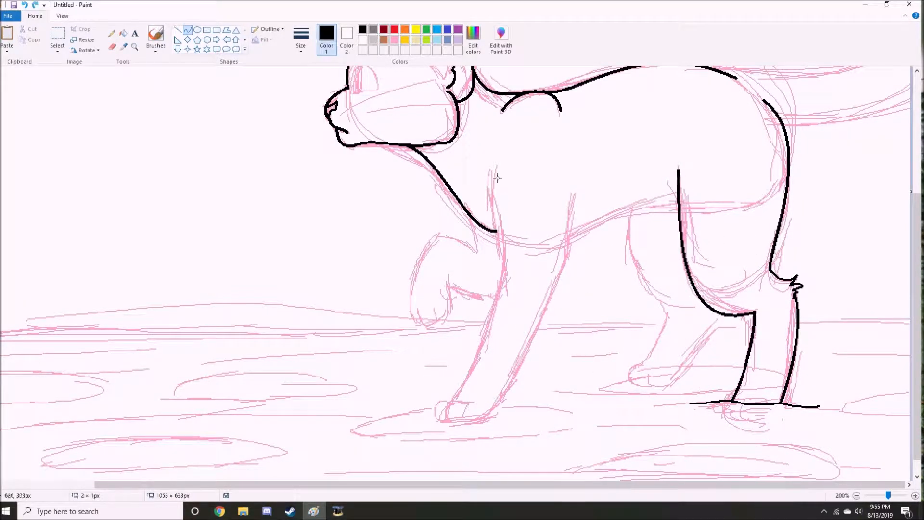
drag(489, 174, 510, 403)
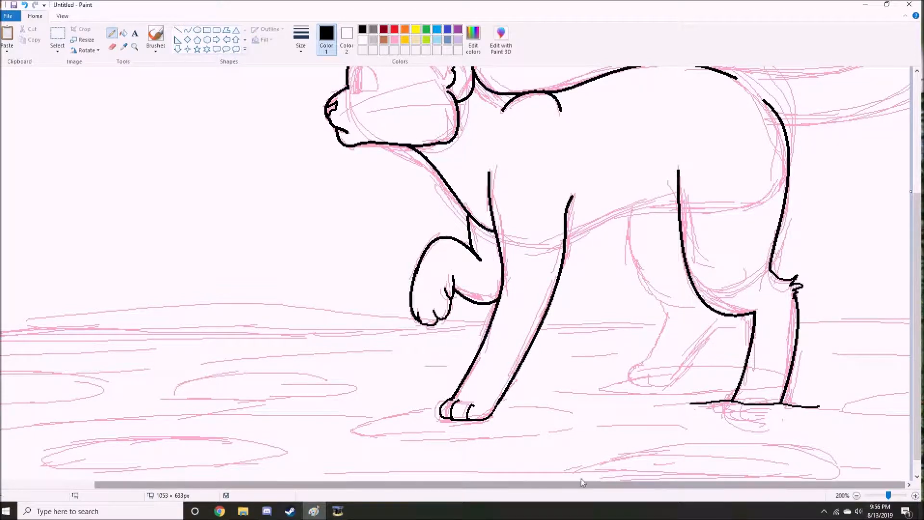
Draw the cat's eye, ear fur, whiskers and cheek fur in black over the sketch
drag(675, 203, 637, 368)
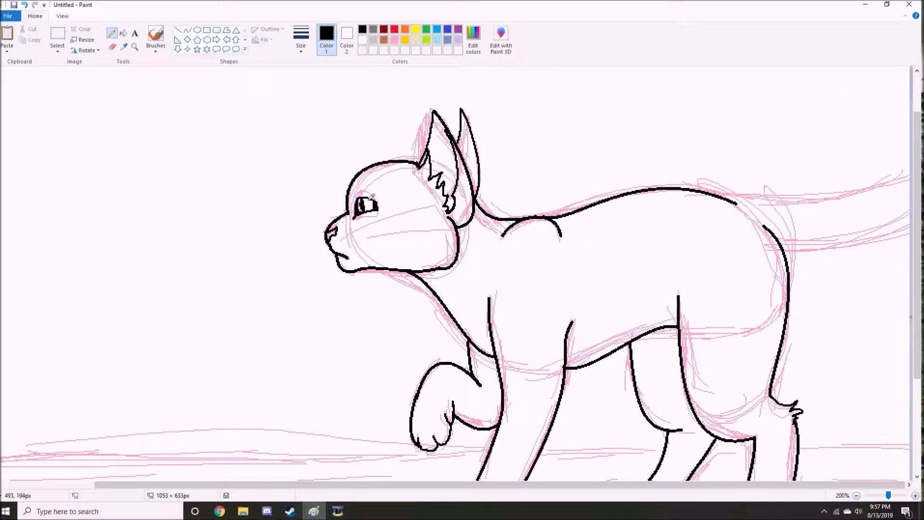
drag(359, 209, 413, 248)
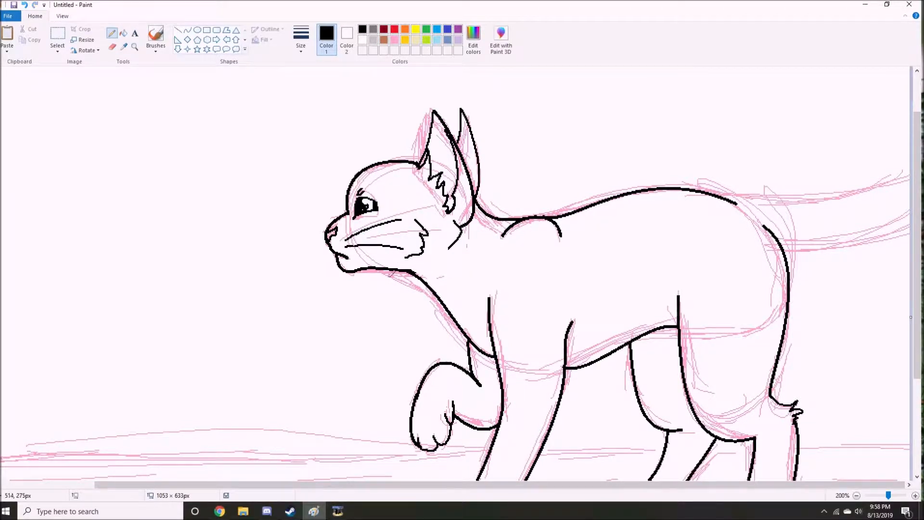
click(856, 495)
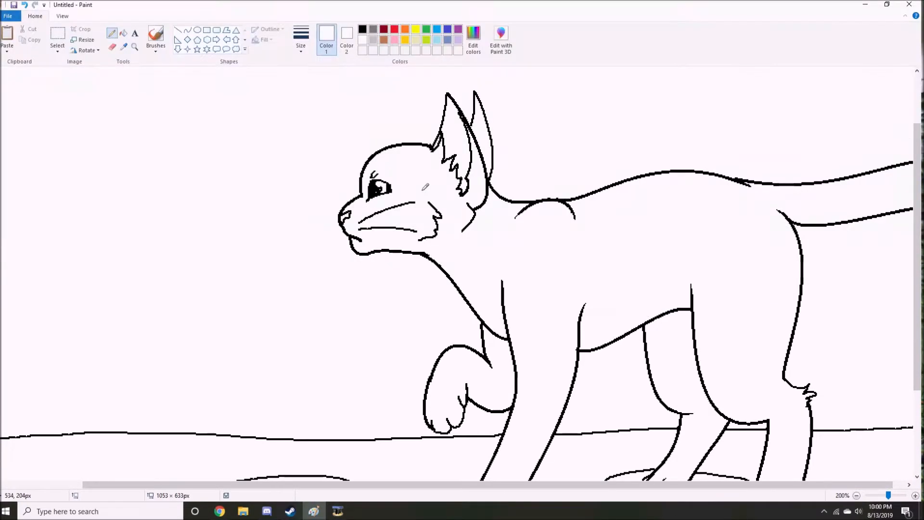
Paint dark blue rippled water with grey stepping stones beneath the cat's paws
click(856, 494)
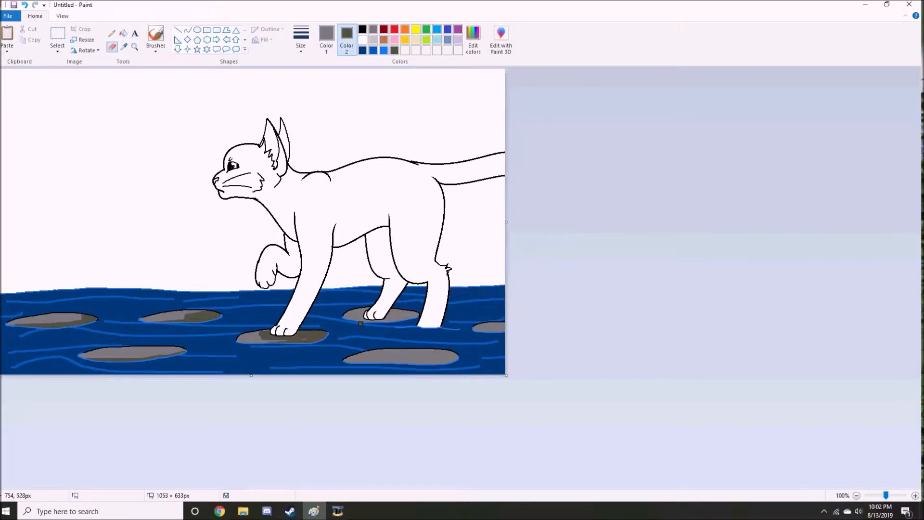
Fill the background green with stars and colour the cat pale yellow with orange patches
click(473, 35)
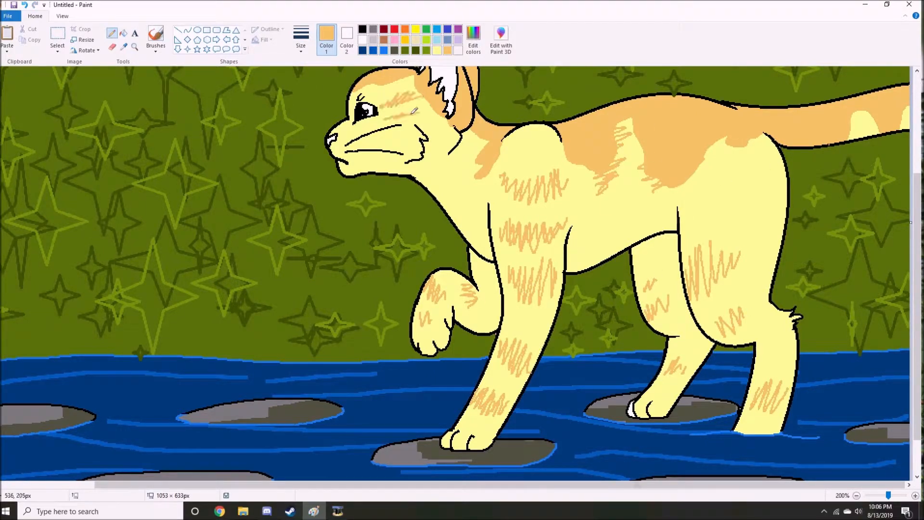
Mix a custom pale cream shade in Edit colors for the cat's underside highlights
click(473, 37)
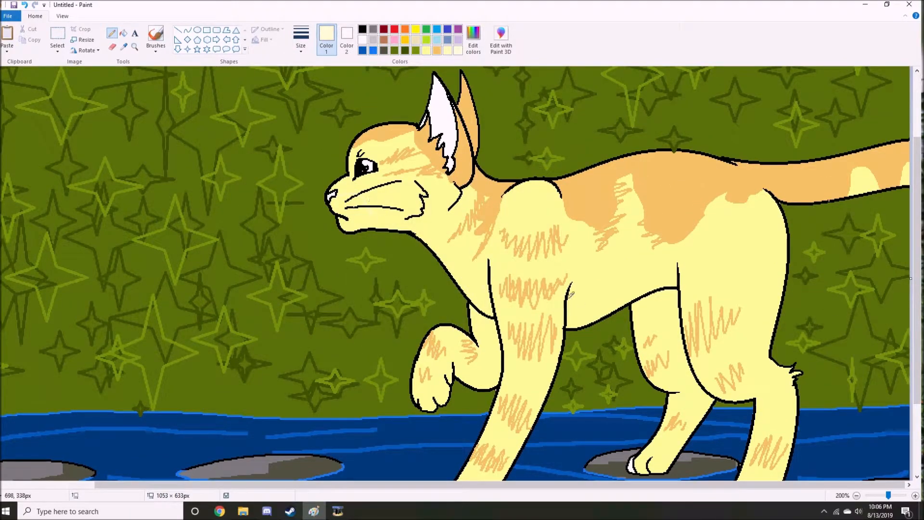
scroll(down, 3)
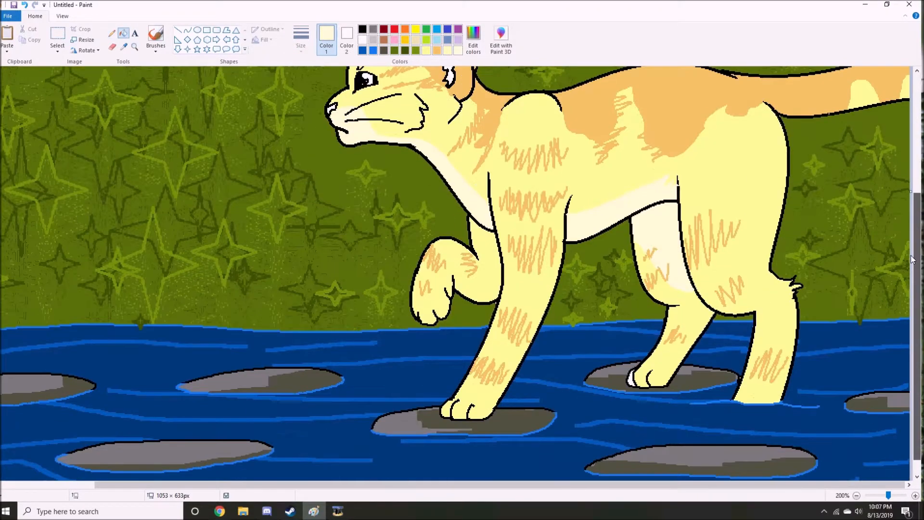
click(473, 39)
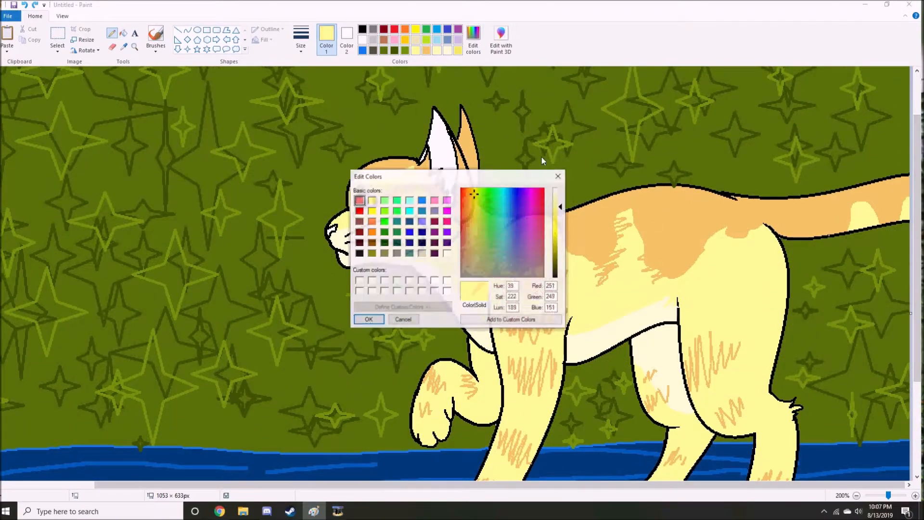
click(368, 319)
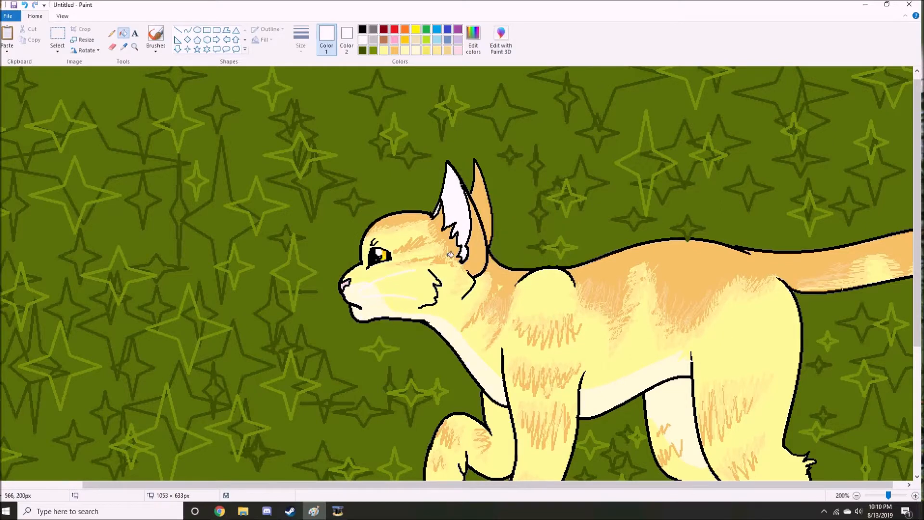
Pick pink for the inner ear, then make light orange the working colour for accents
click(451, 203)
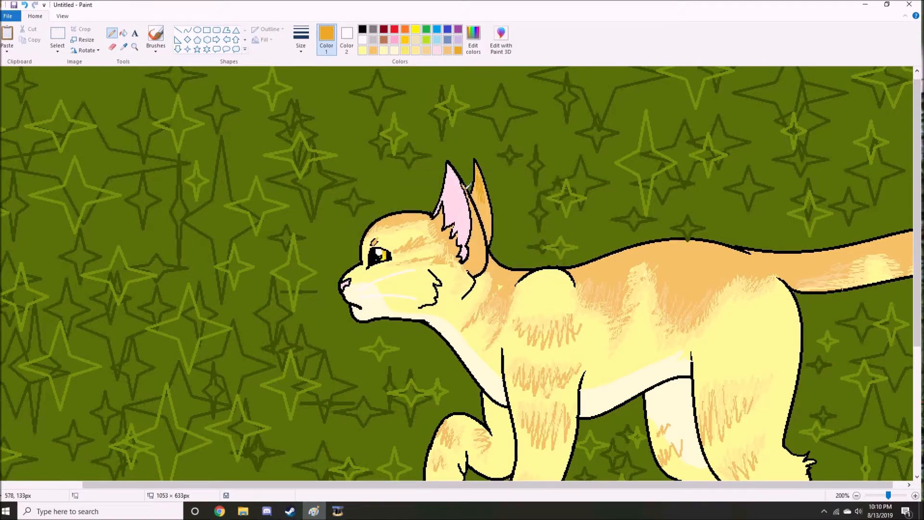
click(871, 494)
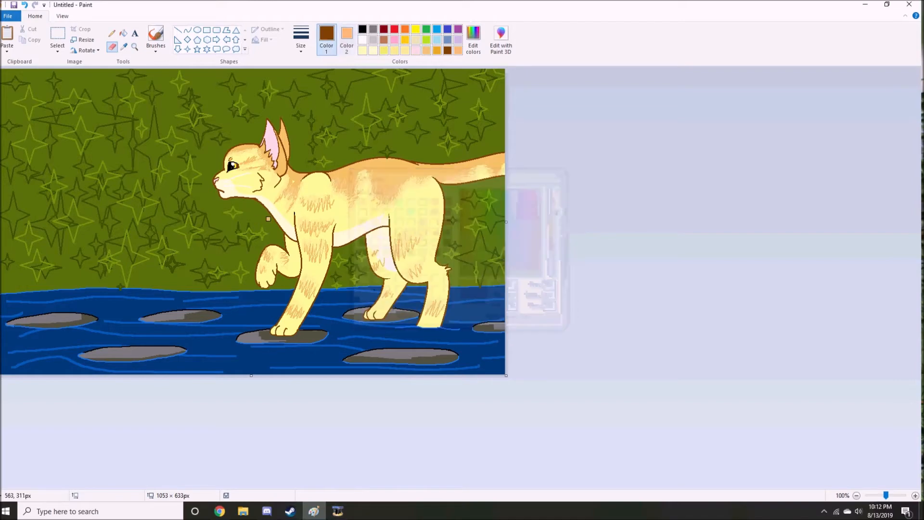
click(347, 34)
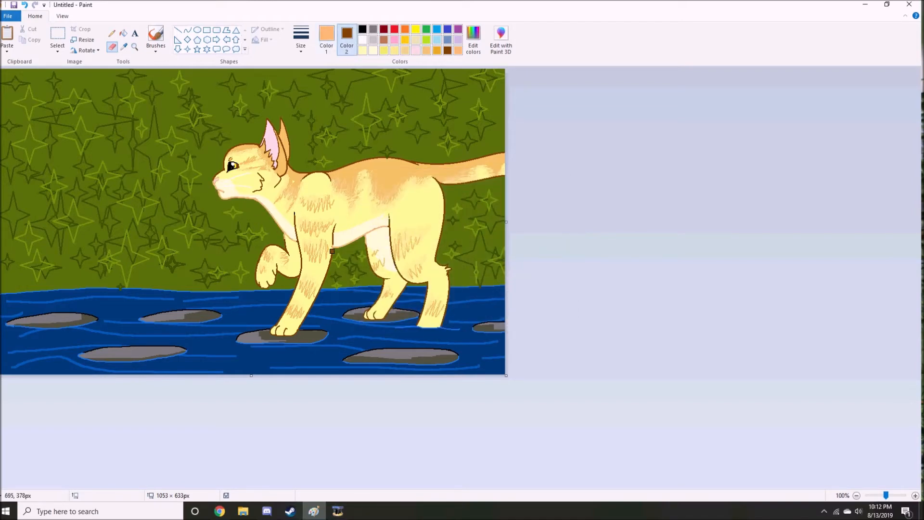